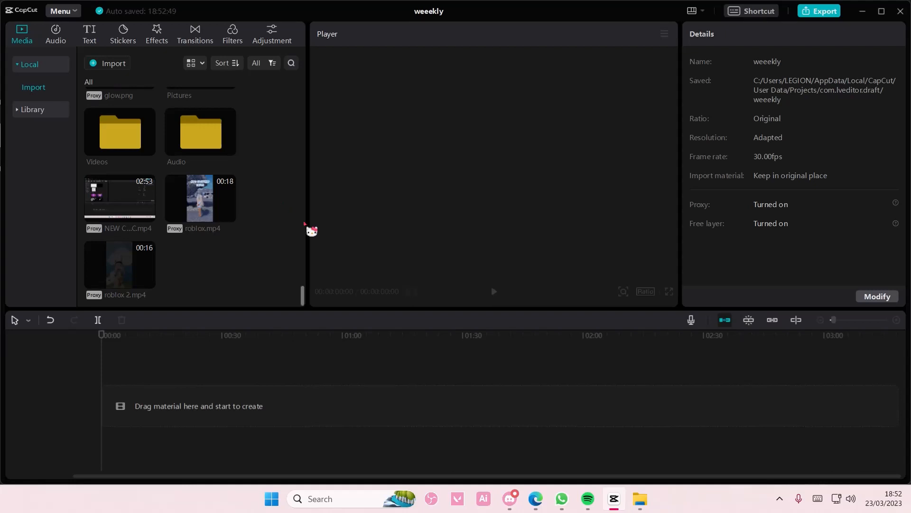
{"action": "mouse_move", "coordinate": [180, 293]}
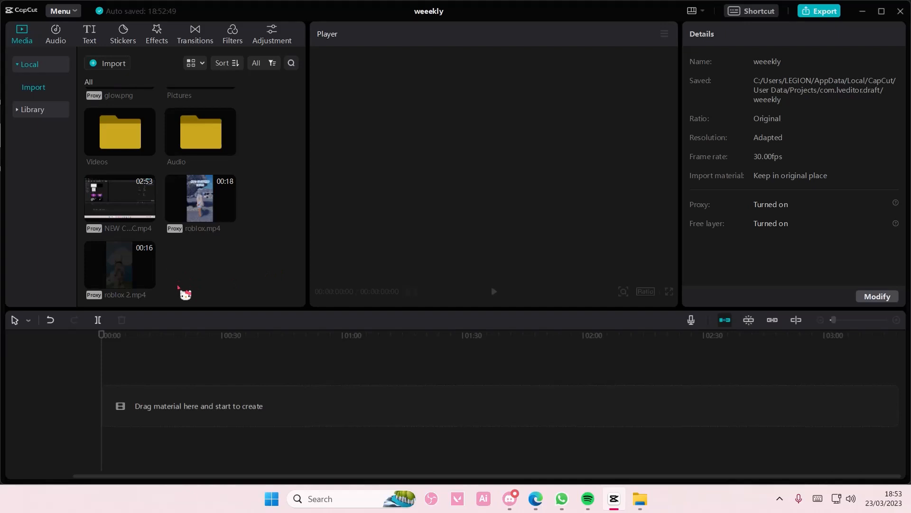
{"action": "mouse_move", "coordinate": [180, 292]}
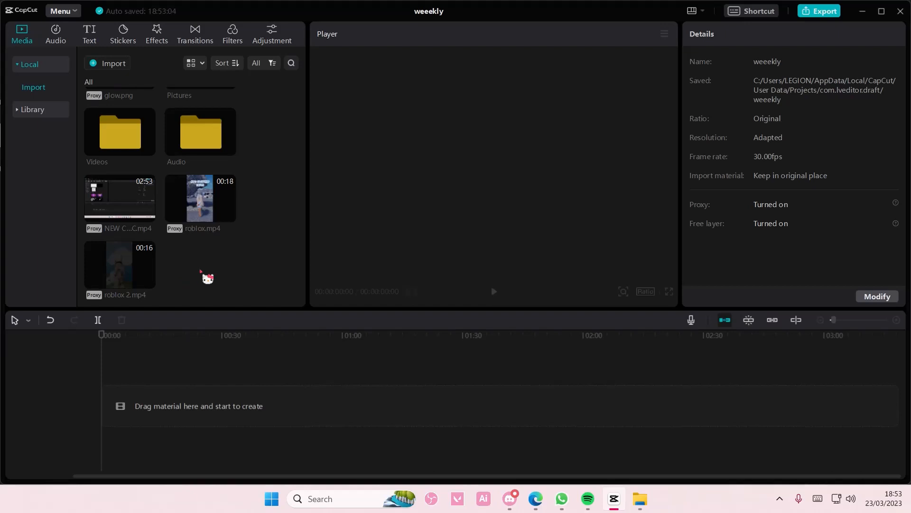
Add roblox 2.mp4 to the timeline and toggle the video track's mute on then off.
{"action": "left_click", "coordinate": [147, 281]}
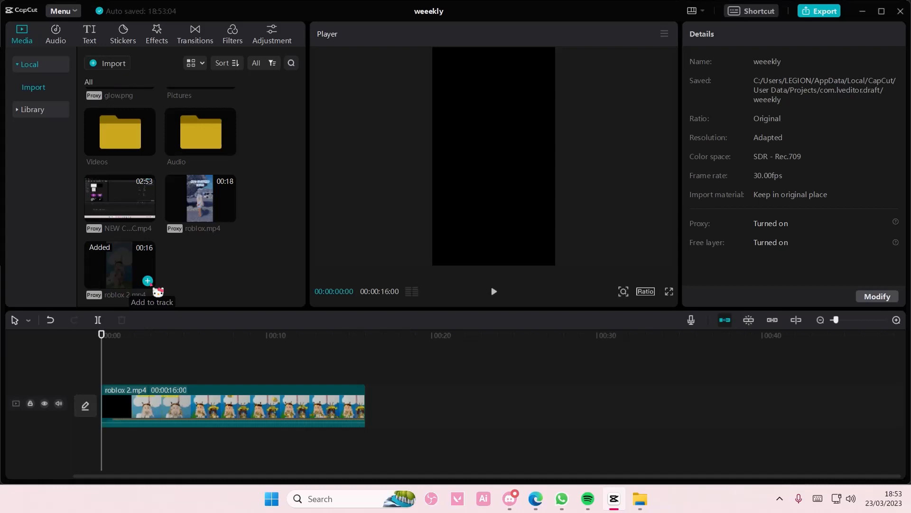
{"action": "left_click", "coordinate": [59, 403]}
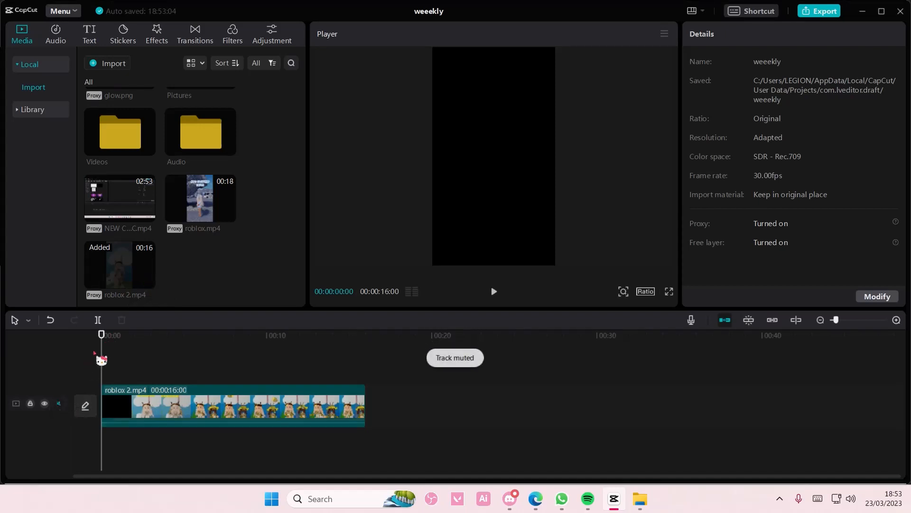
{"action": "left_click", "coordinate": [58, 403]}
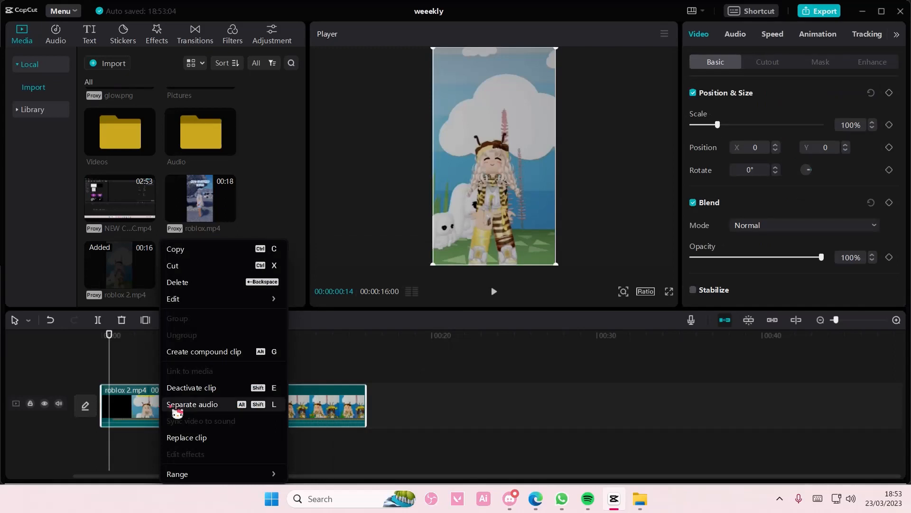
Separate the clip's audio onto its own track, then recover it back into the clip.
{"action": "left_click", "coordinate": [191, 405]}
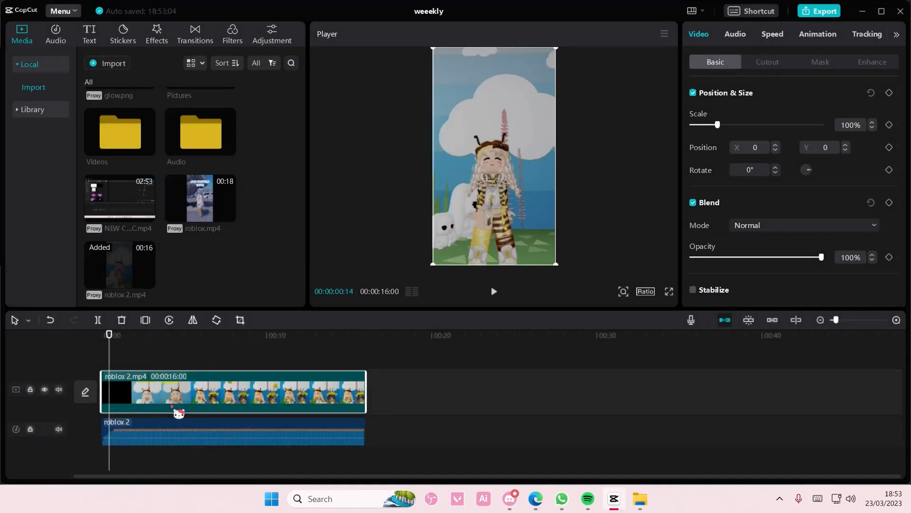
{"action": "left_click", "coordinate": [199, 432]}
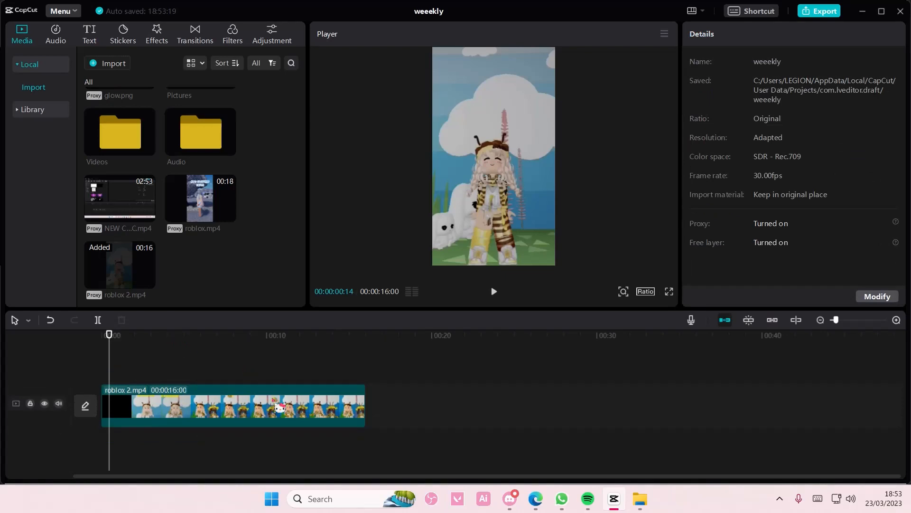
{"action": "left_click", "coordinate": [232, 406]}
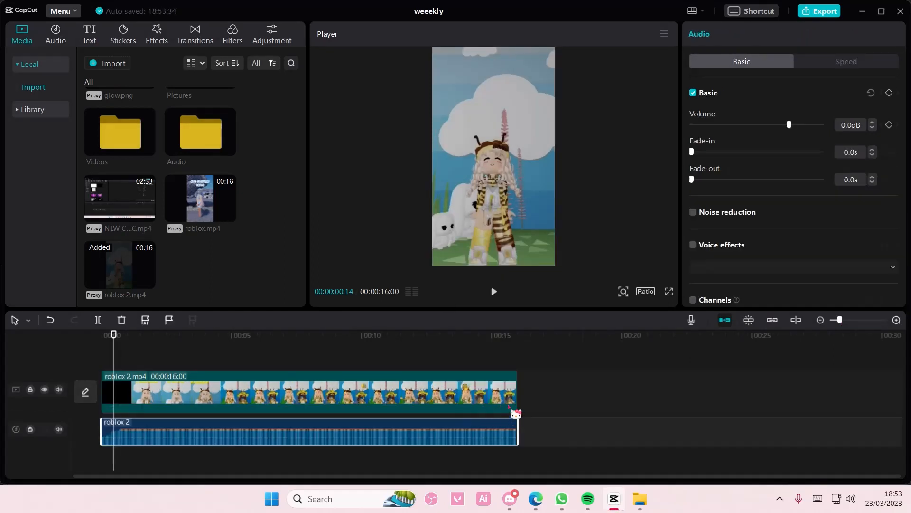
{"action": "left_click", "coordinate": [293, 438]}
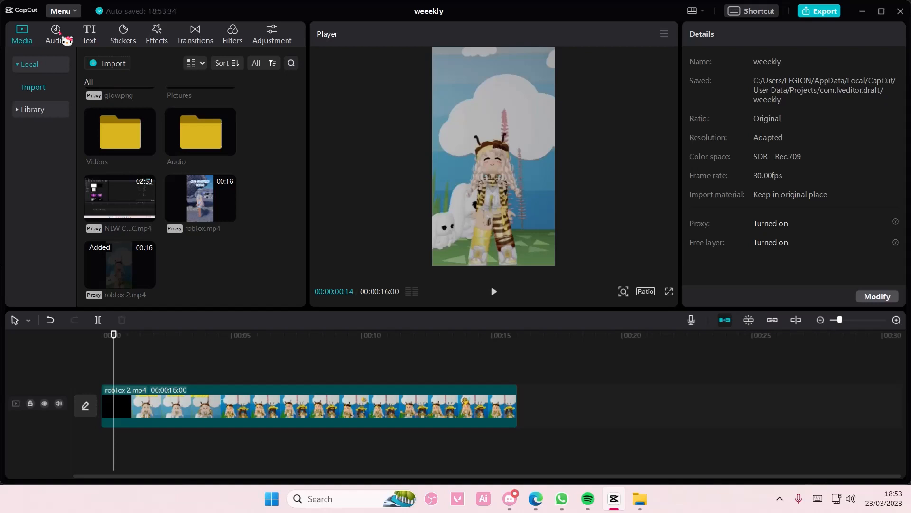
Show the extracted audio sounds in the Audio library.
{"action": "left_click", "coordinate": [55, 29]}
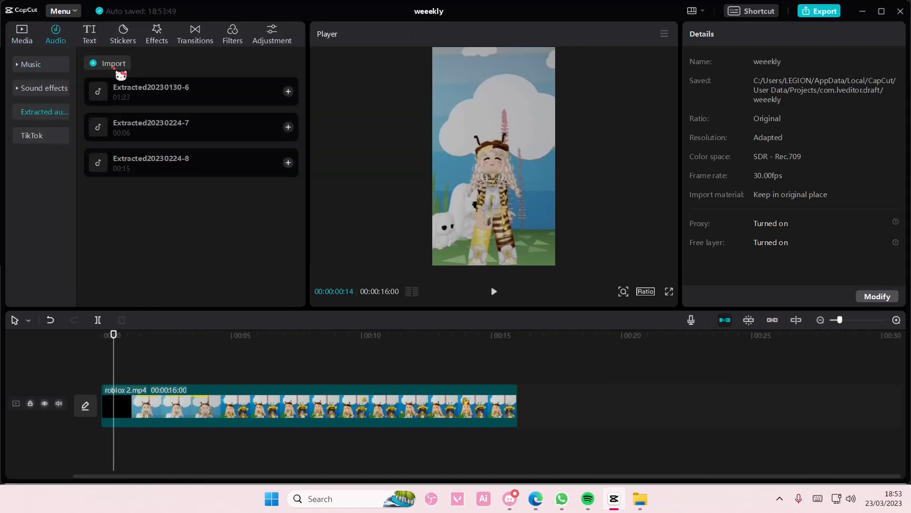
{"action": "mouse_move", "coordinate": [242, 406]}
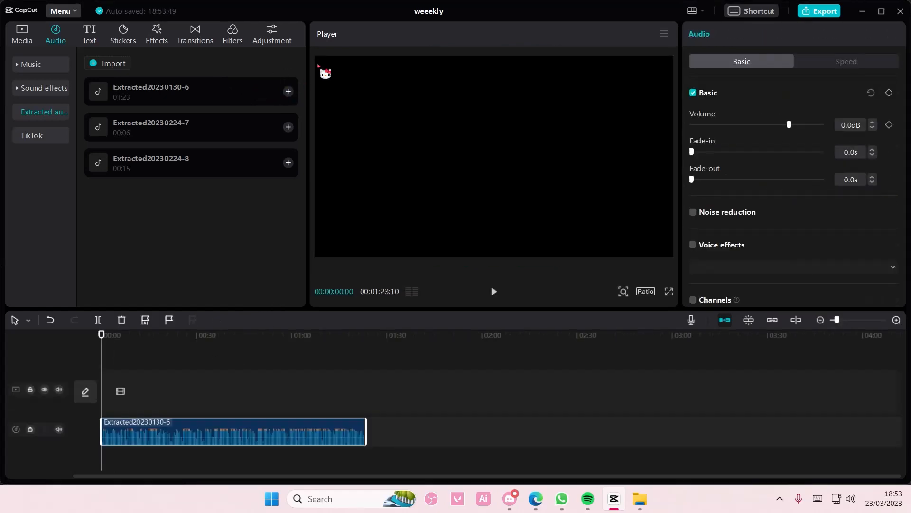
{"action": "mouse_move", "coordinate": [242, 280]}
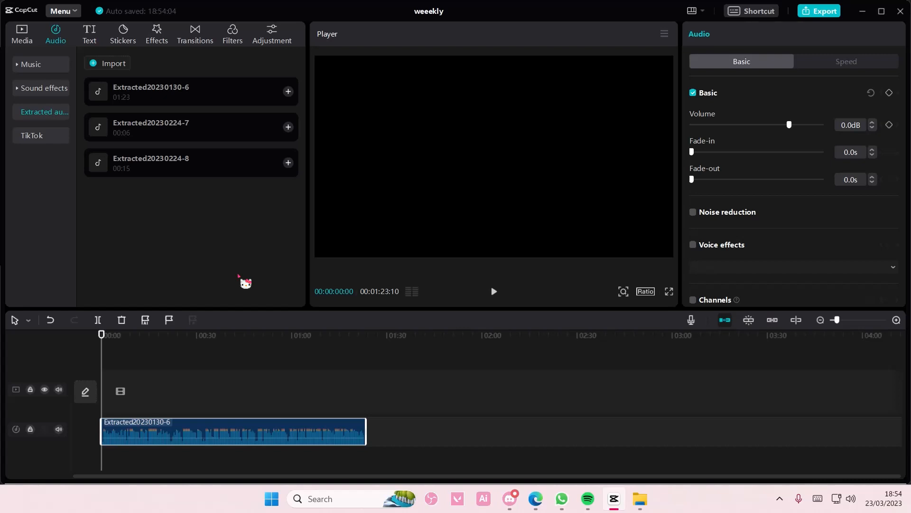
{"action": "mouse_move", "coordinate": [690, 357]}
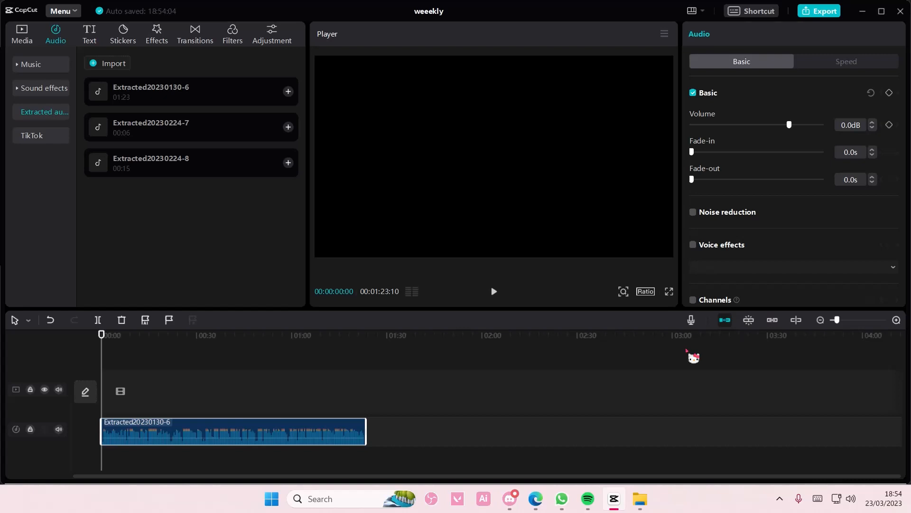
{"action": "mouse_move", "coordinate": [735, 401]}
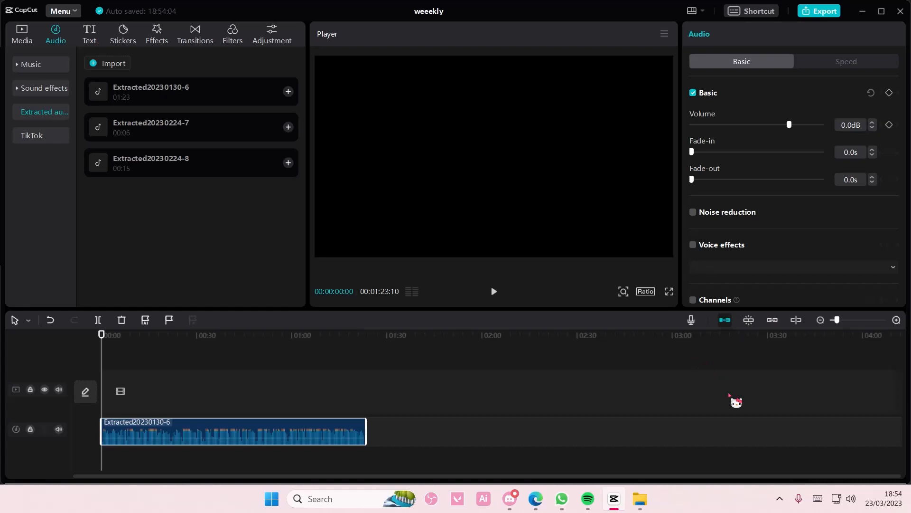